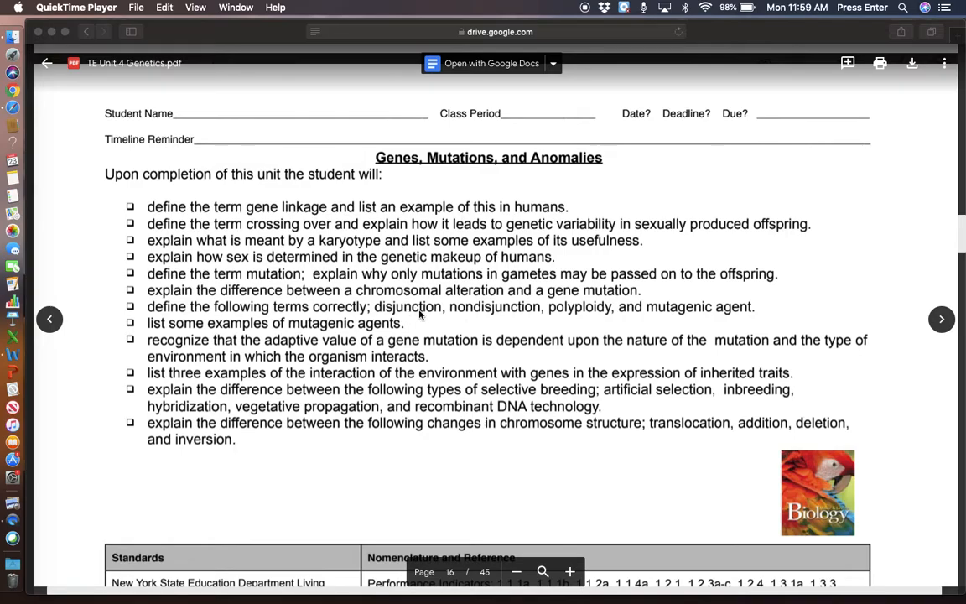
{"action": "mouse_move", "coordinate": [449, 357]}
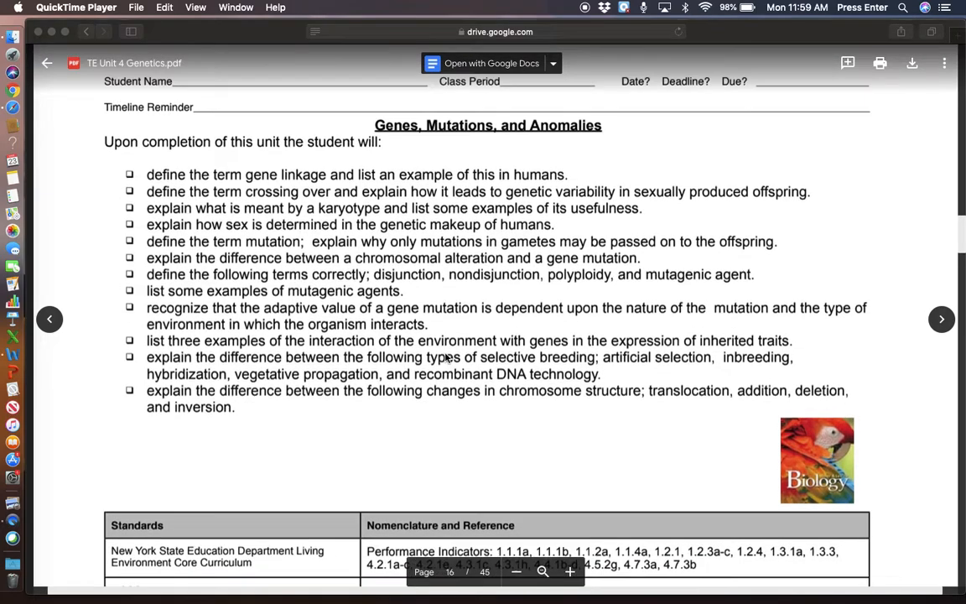
Scroll from page 16 past the vocabulary table and melanoma article to the page 19 questions.
{"action": "scroll", "scroll_direction": "down", "scroll_amount": 3}
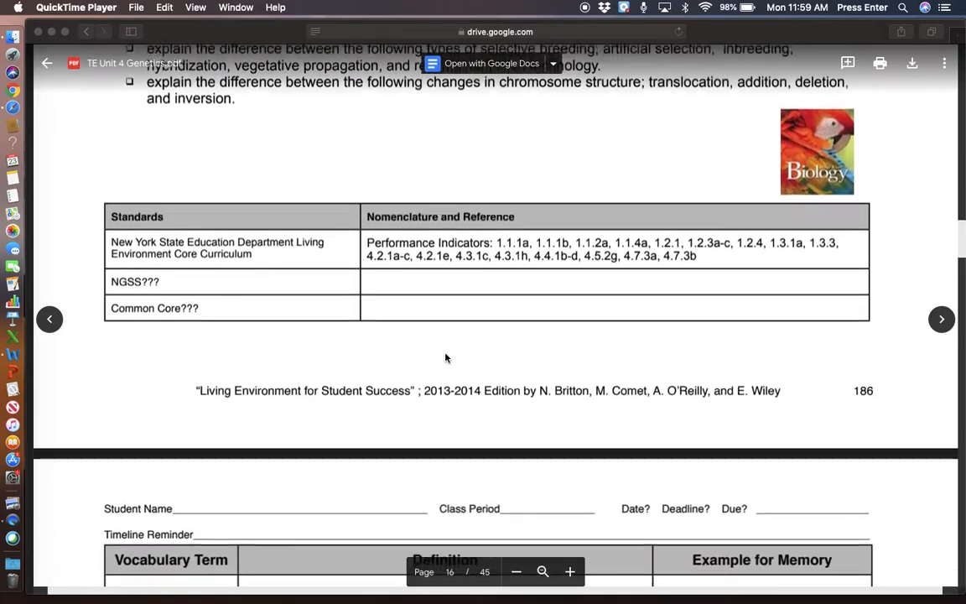
{"action": "scroll", "scroll_direction": "down", "scroll_amount": 3}
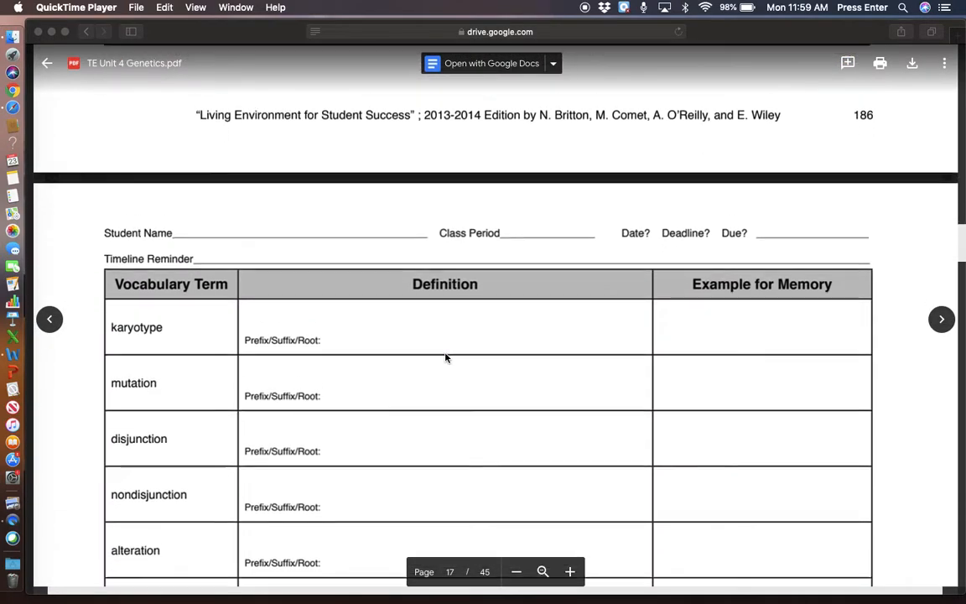
{"action": "scroll", "scroll_direction": "down", "scroll_amount": 3}
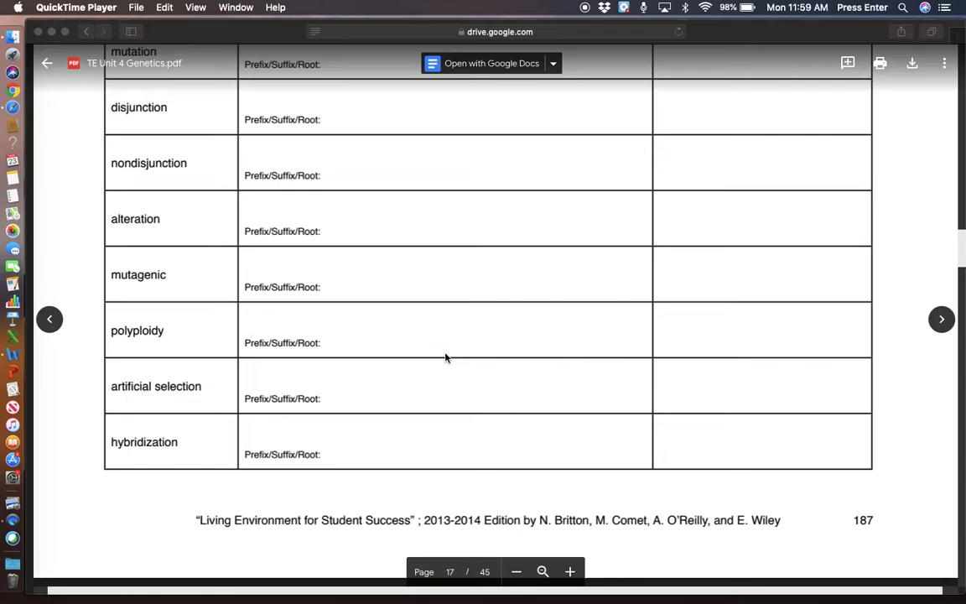
{"action": "scroll", "scroll_direction": "down", "scroll_amount": 3}
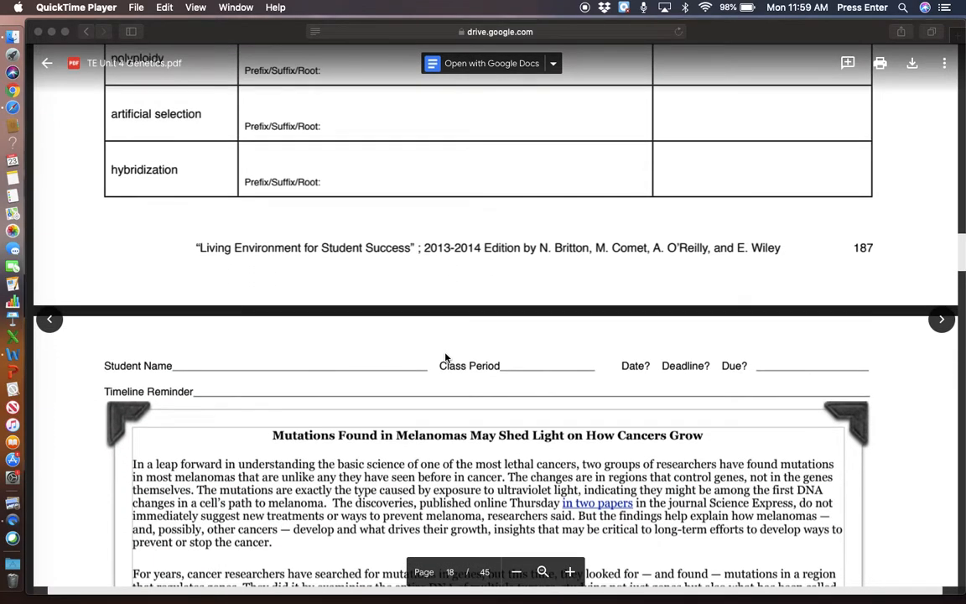
{"action": "scroll", "scroll_direction": "down", "scroll_amount": 3}
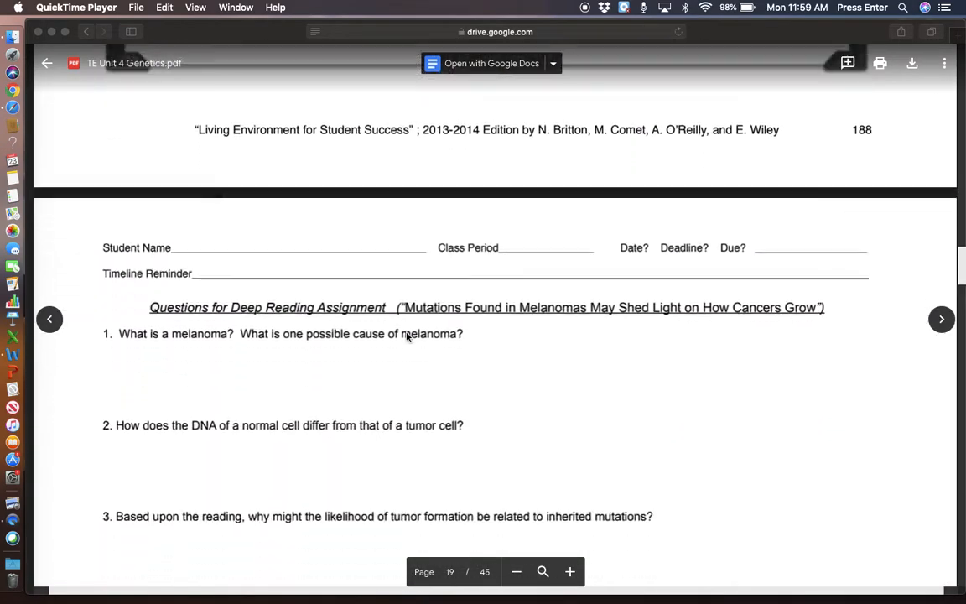
Scroll past the page 20 karyotype notes to page 21's section III Mutations.
{"action": "scroll", "scroll_direction": "down", "scroll_amount": 3}
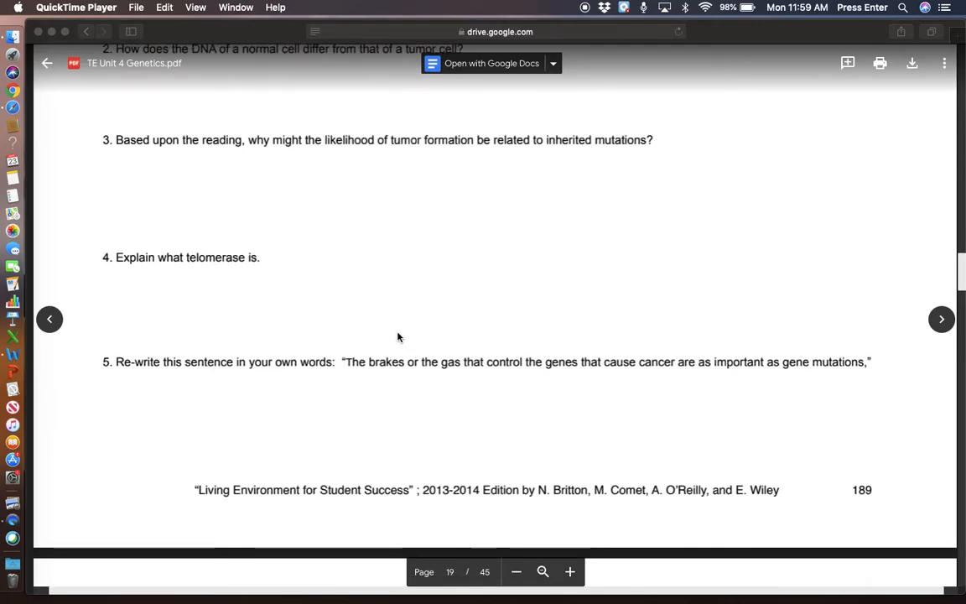
{"action": "mouse_move", "coordinate": [262, 258]}
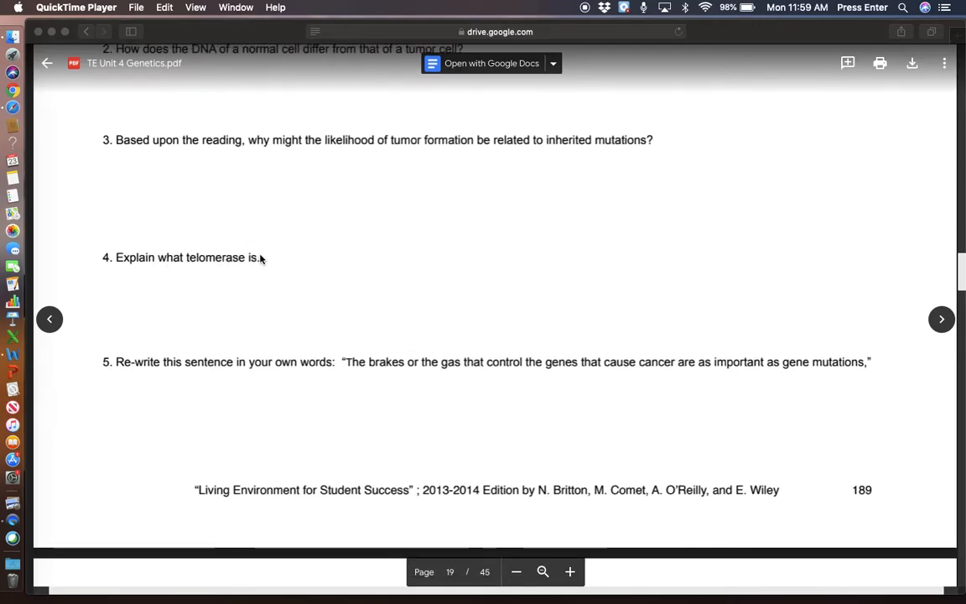
{"action": "mouse_move", "coordinate": [426, 280]}
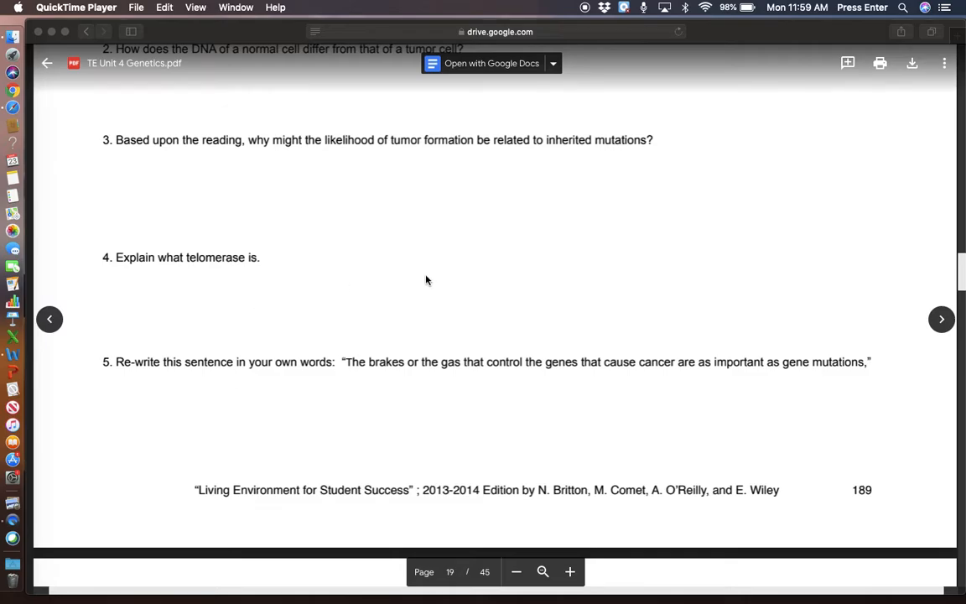
{"action": "scroll", "scroll_direction": "down", "scroll_amount": 3}
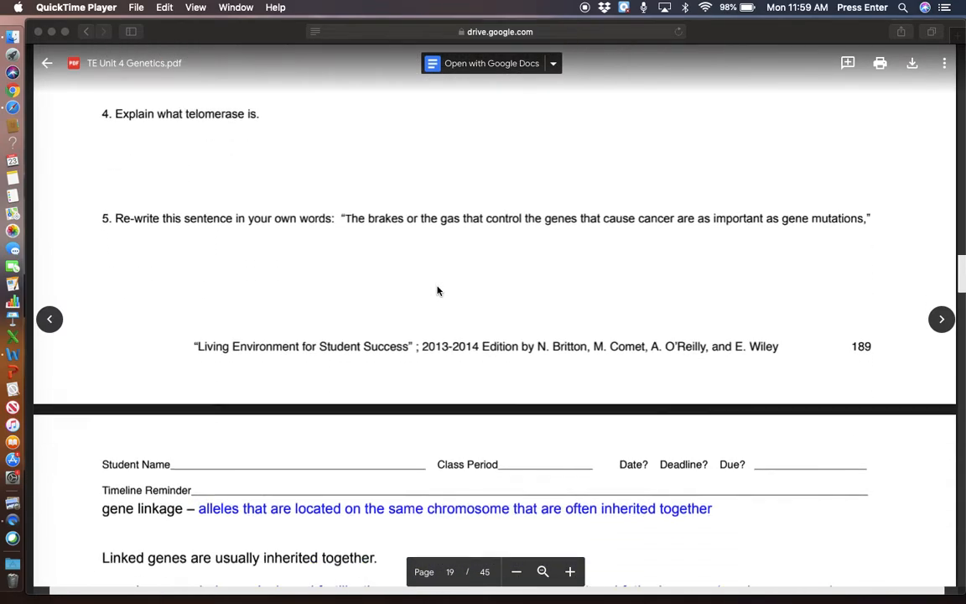
{"action": "scroll", "scroll_direction": "down", "scroll_amount": 3}
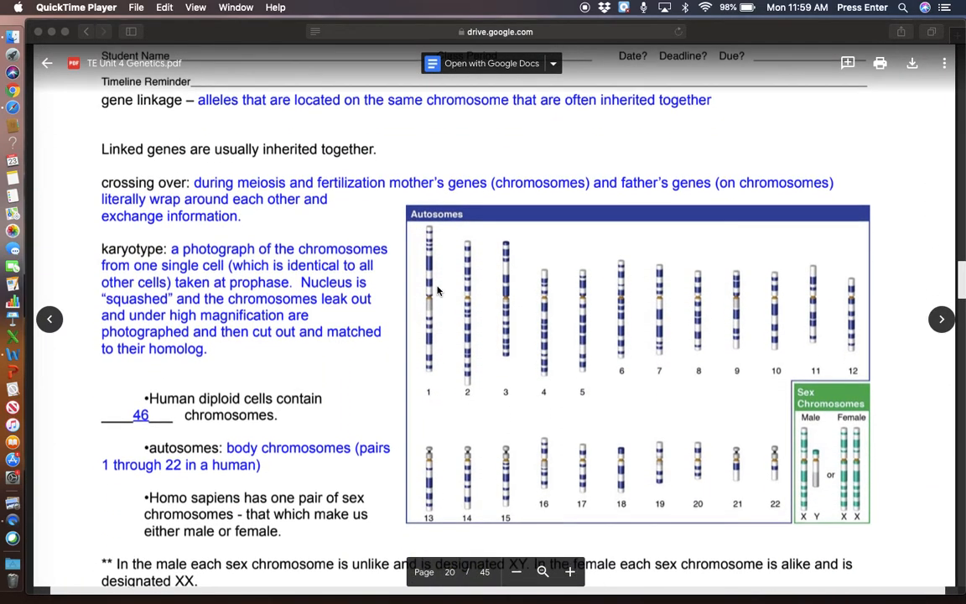
{"action": "mouse_move", "coordinate": [635, 434]}
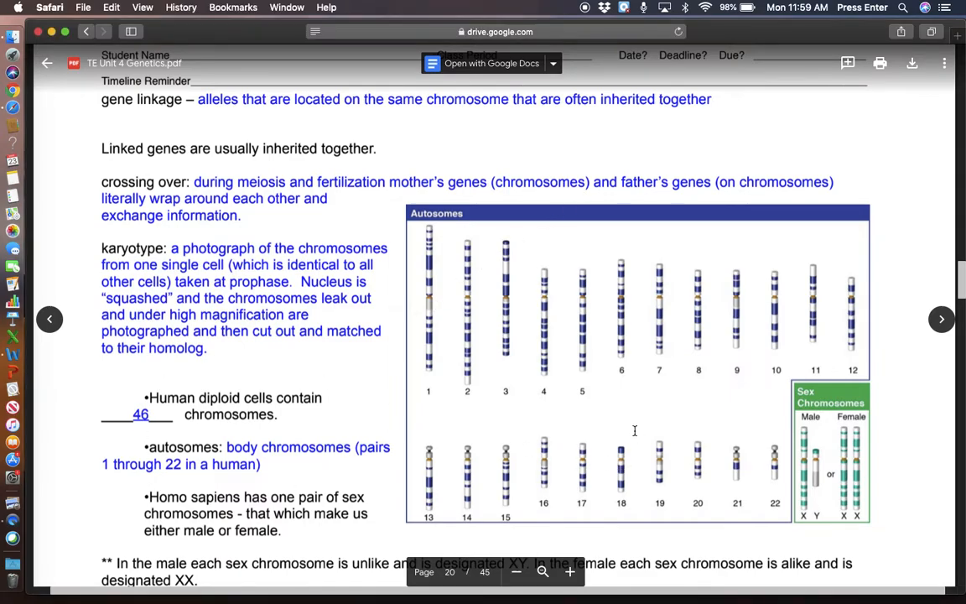
{"action": "scroll", "scroll_direction": "down", "scroll_amount": 3}
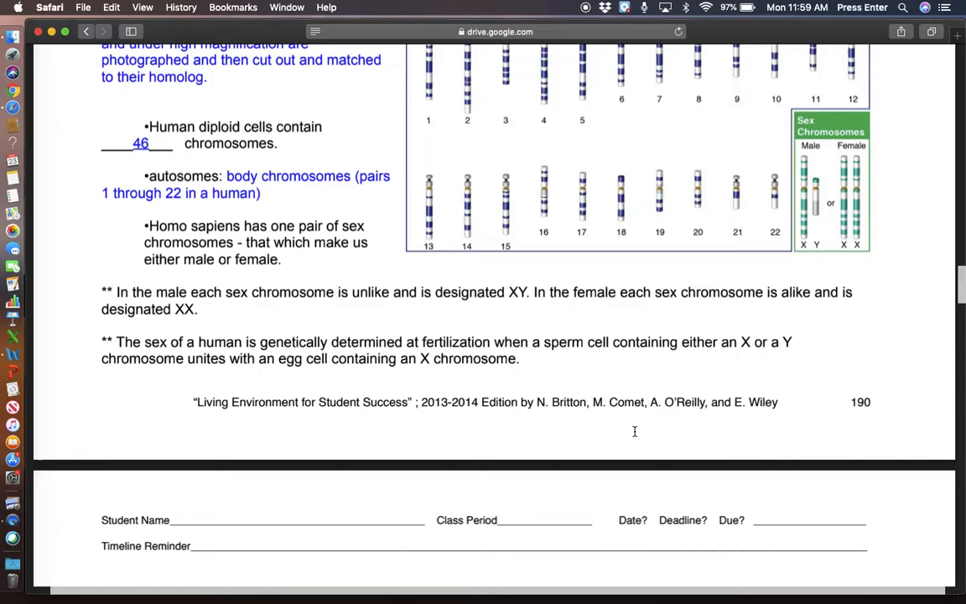
{"action": "scroll", "scroll_direction": "down", "scroll_amount": 3}
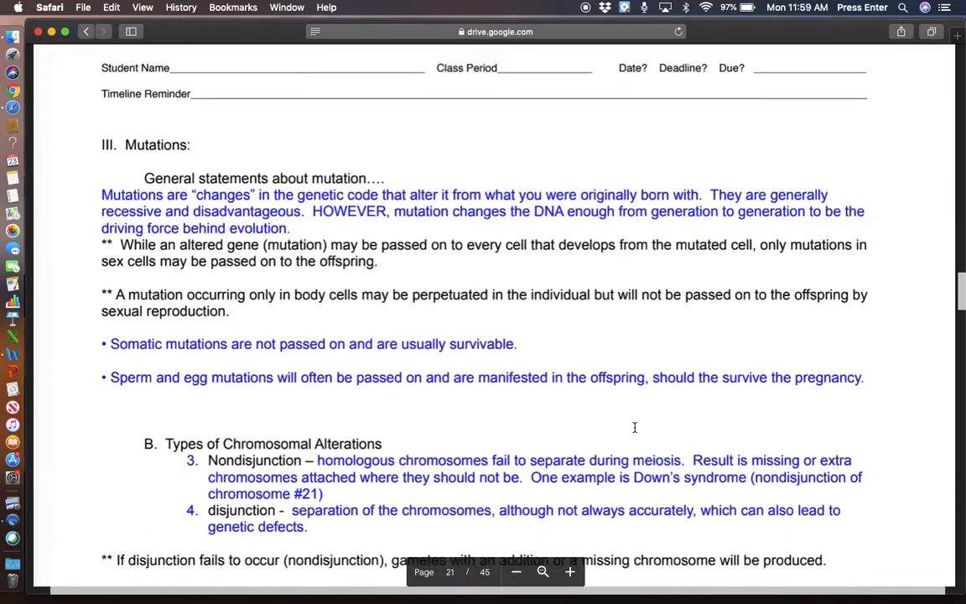
{"action": "scroll", "scroll_direction": "down", "scroll_amount": 3}
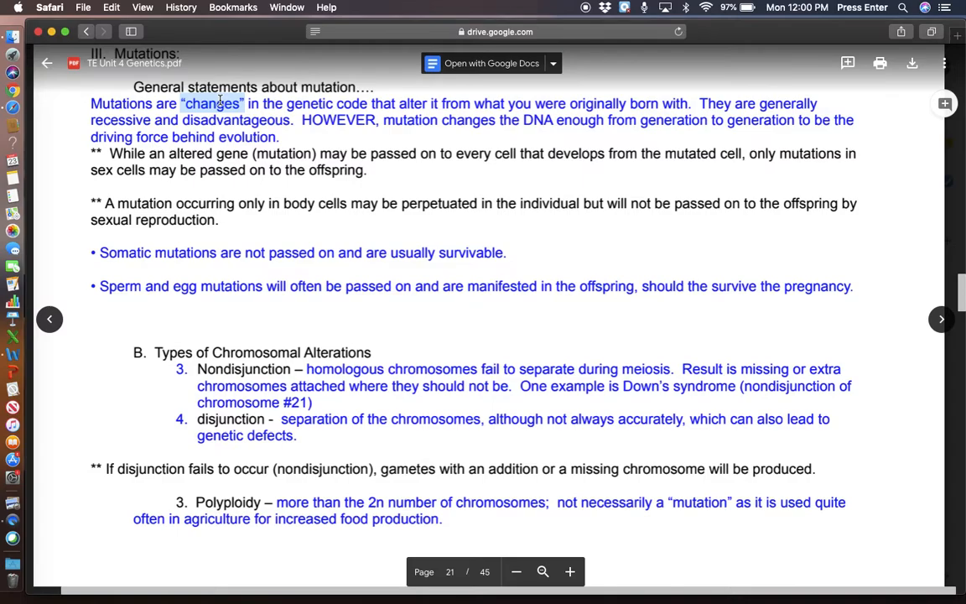
{"action": "mouse_move", "coordinate": [293, 139]}
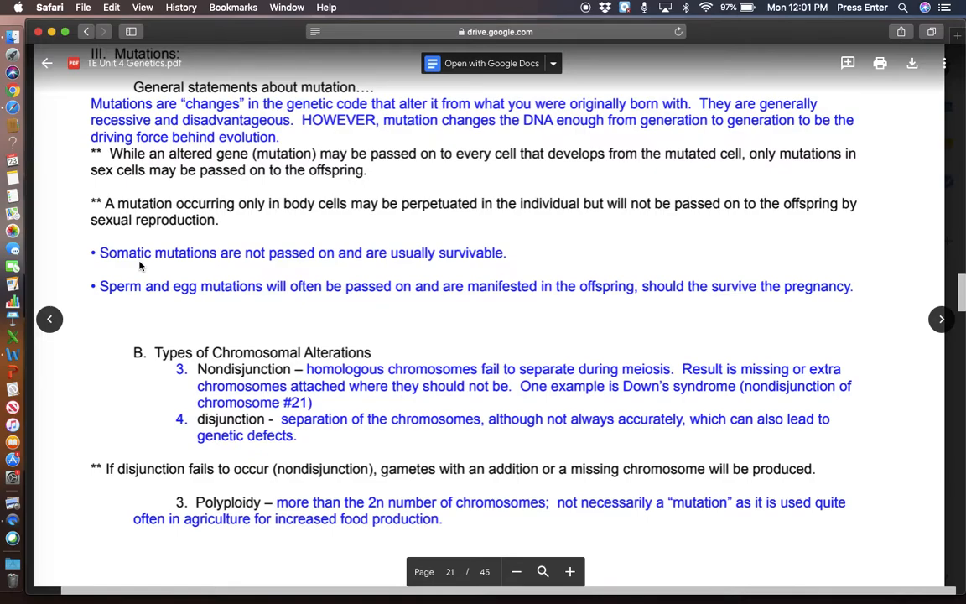
{"action": "mouse_move", "coordinate": [155, 288]}
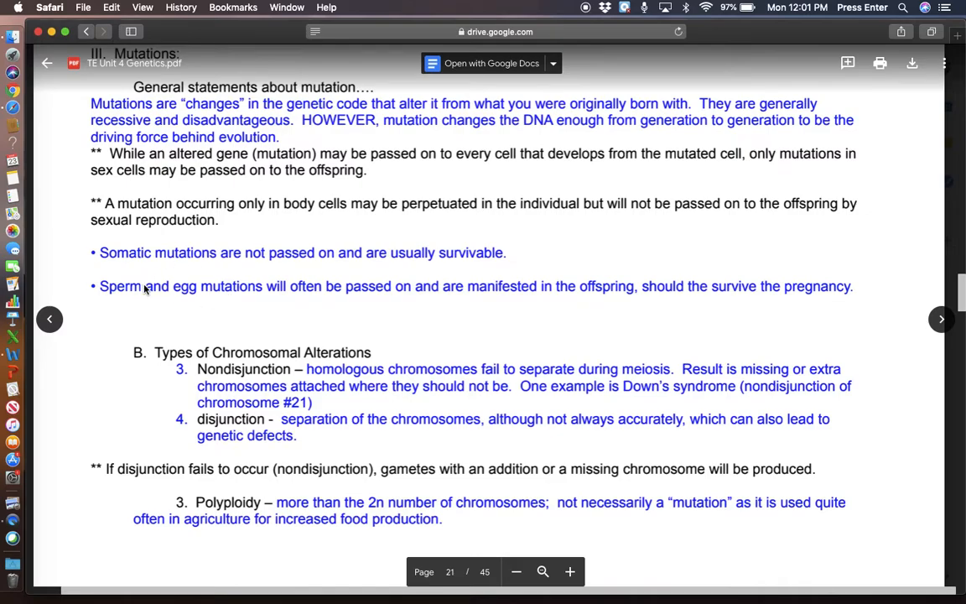
{"action": "mouse_move", "coordinate": [240, 296]}
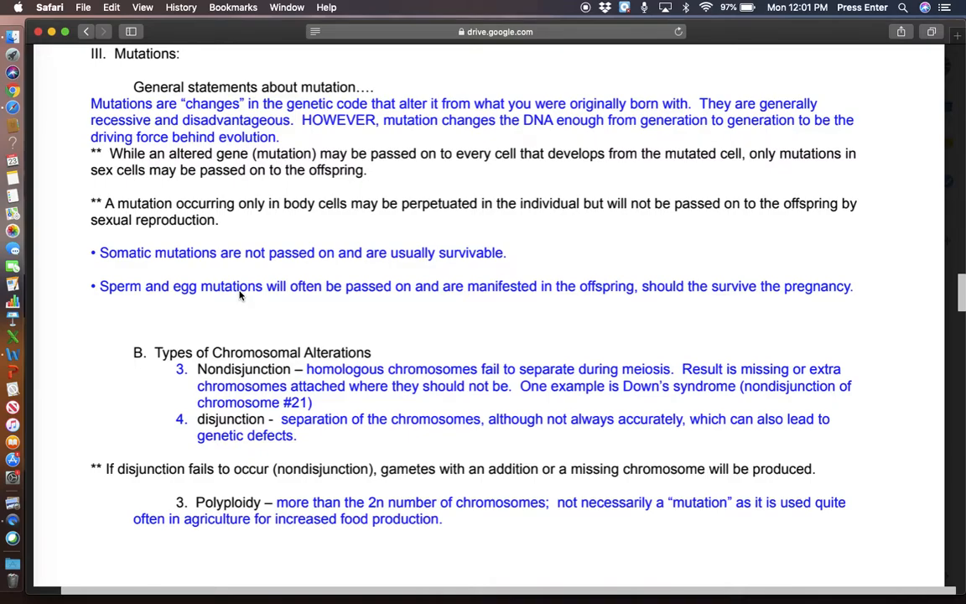
Scroll past the polyploidy notes until section IV Mutation and Mutagenic Agents appear.
{"action": "scroll", "scroll_direction": "down", "scroll_amount": 3}
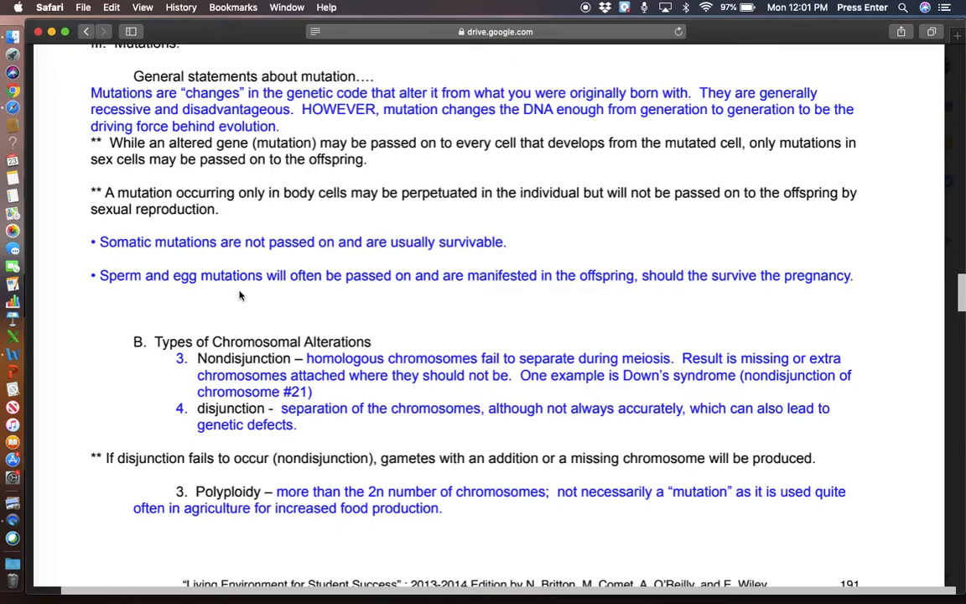
{"action": "scroll", "scroll_direction": "down", "scroll_amount": 3}
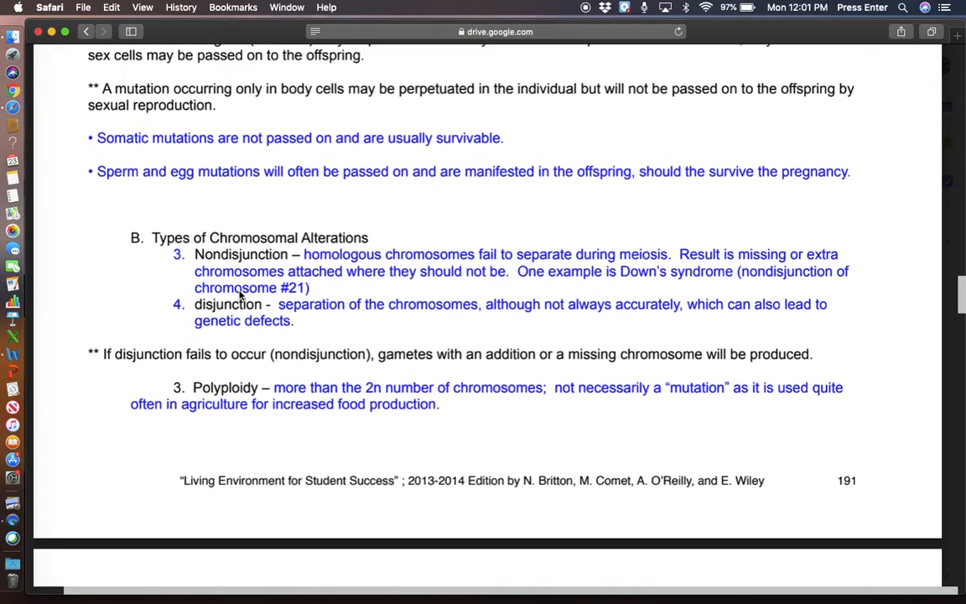
{"action": "scroll", "scroll_direction": "up", "scroll_amount": 3}
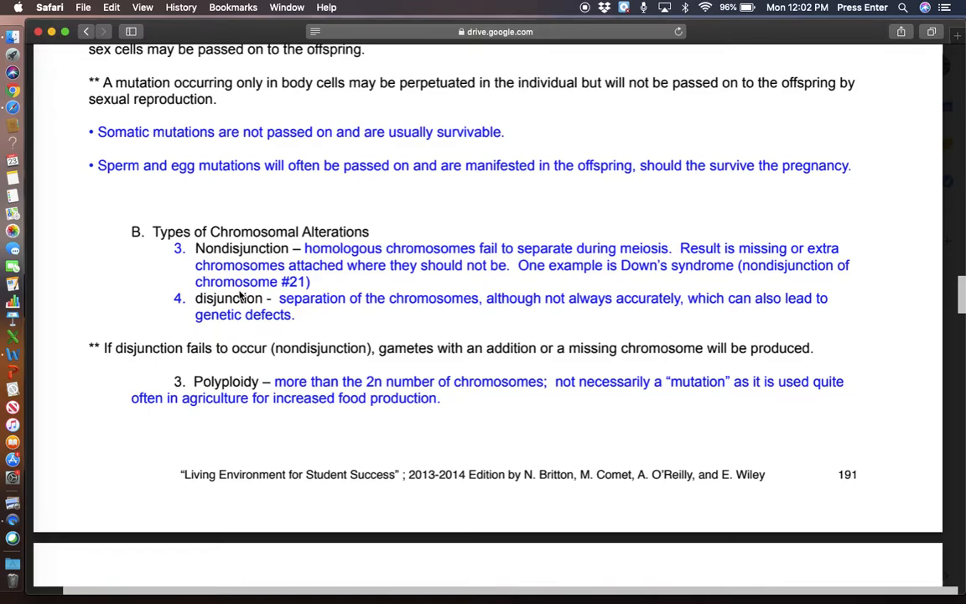
{"action": "scroll", "scroll_direction": "down", "scroll_amount": 3}
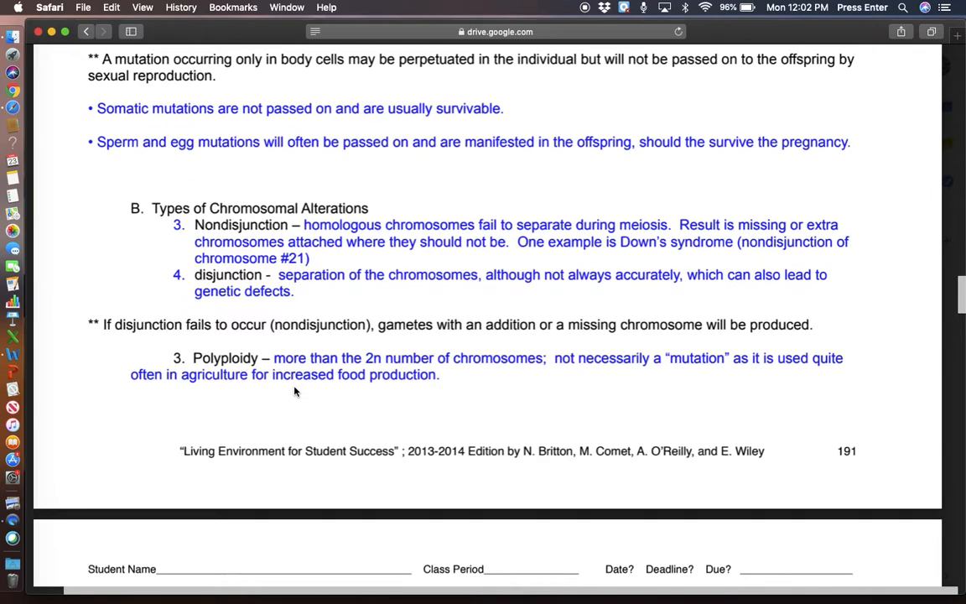
{"action": "scroll", "scroll_direction": "down", "scroll_amount": 3}
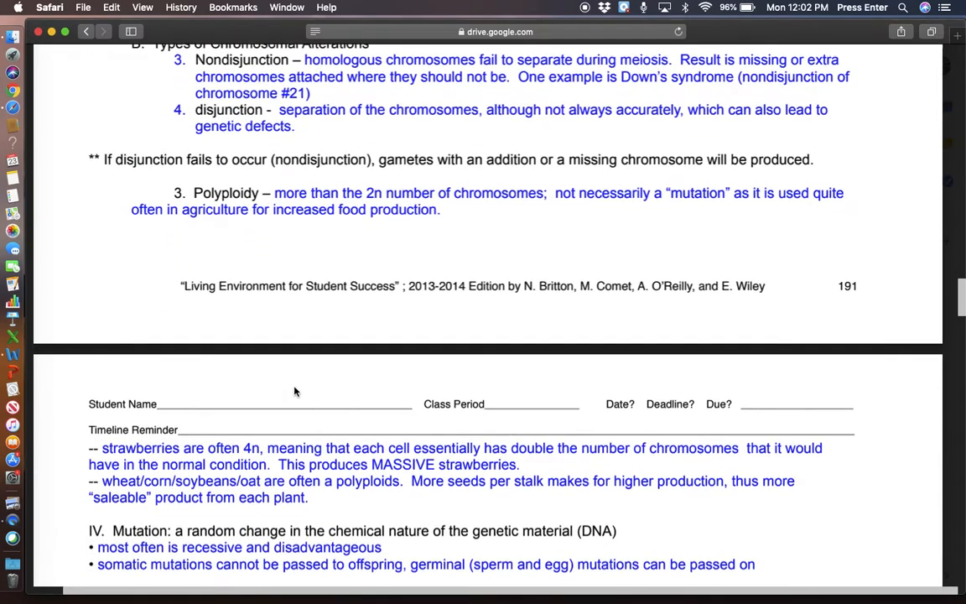
{"action": "scroll", "scroll_direction": "down", "scroll_amount": 3}
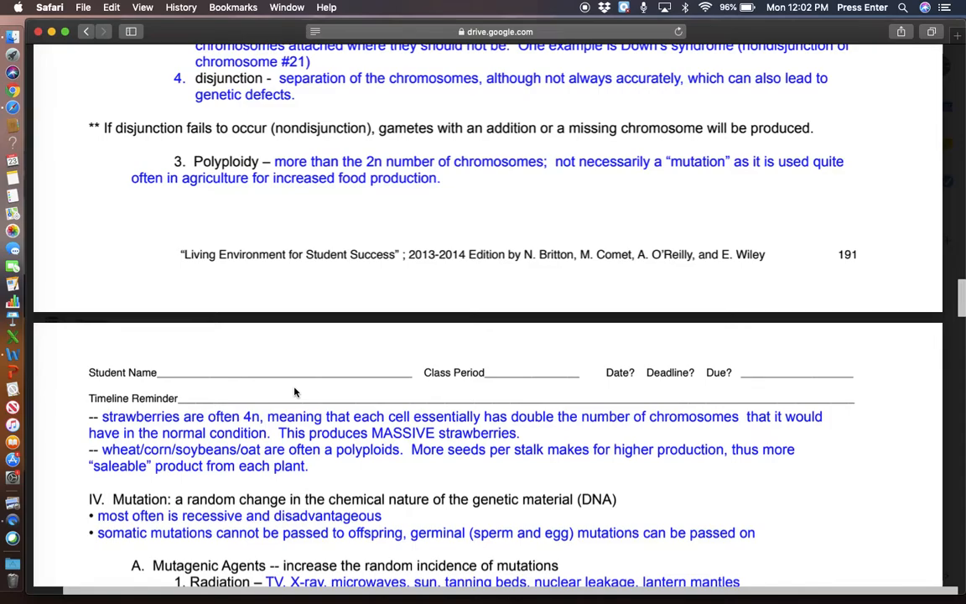
{"action": "mouse_move", "coordinate": [463, 241]}
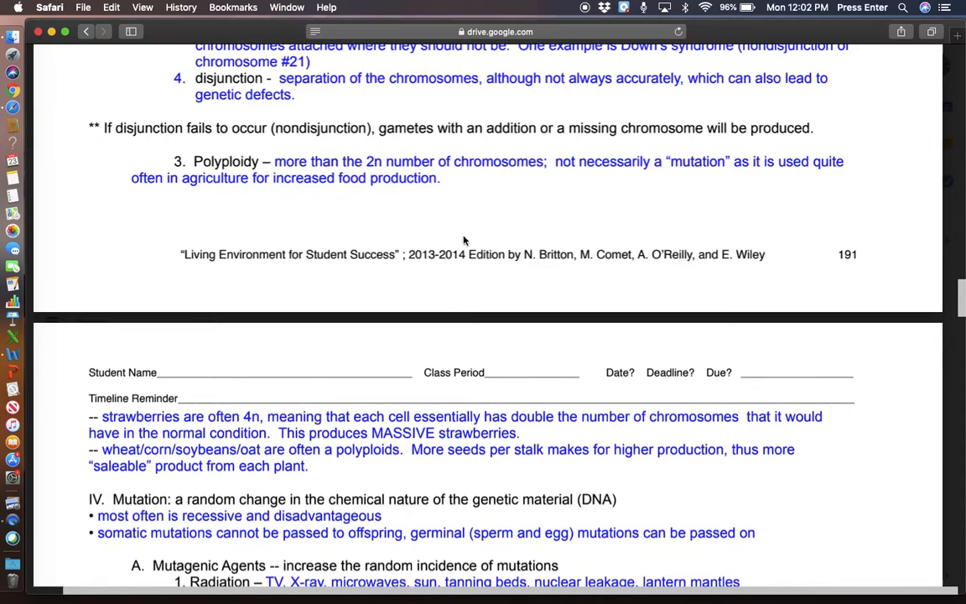
{"action": "mouse_move", "coordinate": [447, 186]}
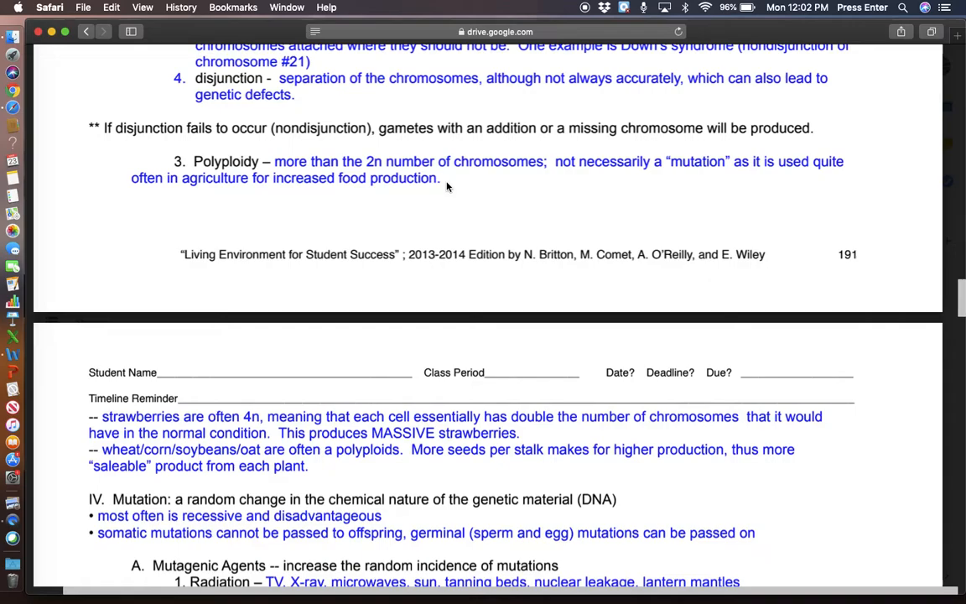
{"action": "scroll", "scroll_direction": "down", "scroll_amount": 3}
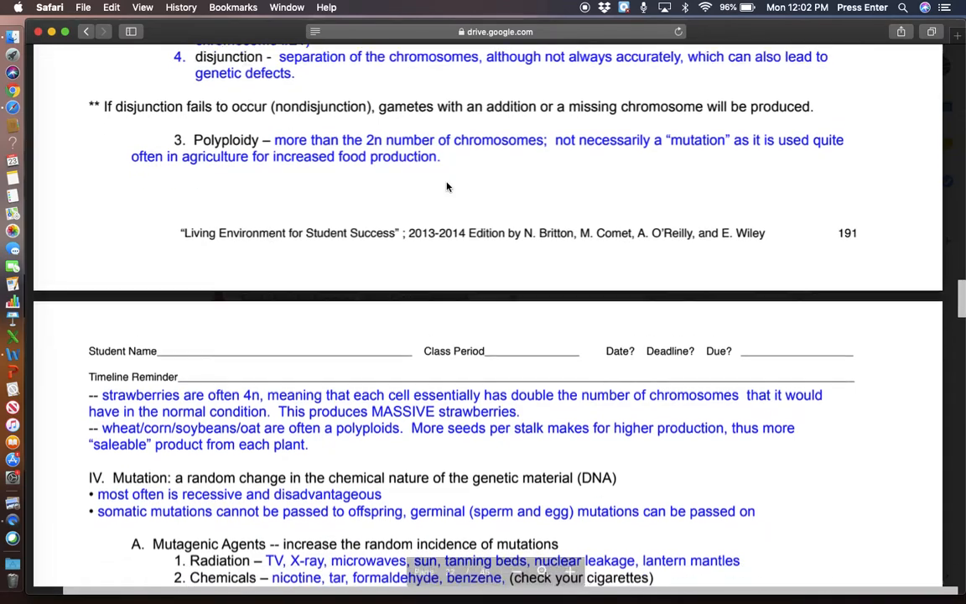
Scroll slightly to show the Mutagenic Agents list and tanning and twins examples in full.
{"action": "scroll", "scroll_direction": "down", "scroll_amount": 3}
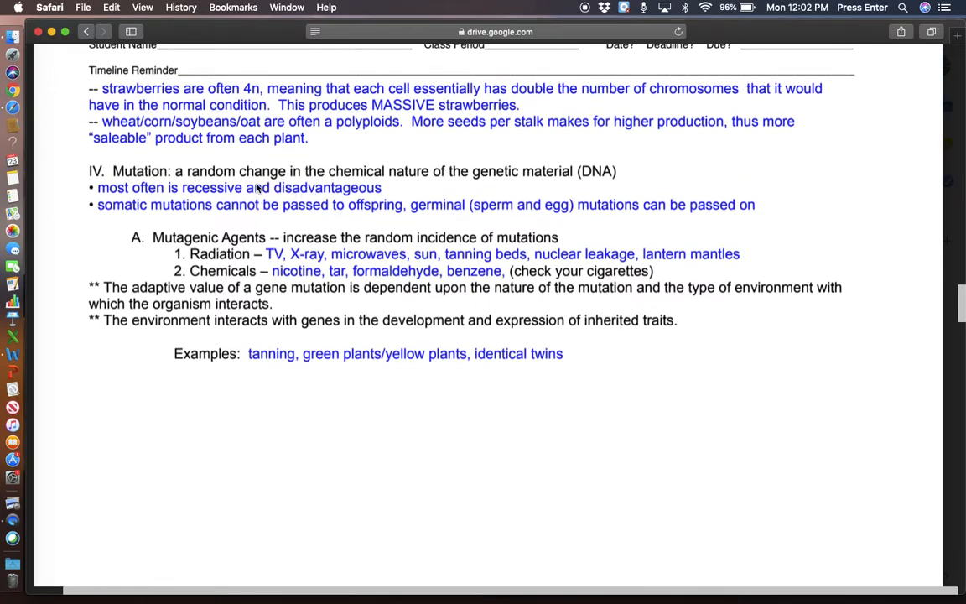
{"action": "mouse_move", "coordinate": [325, 207]}
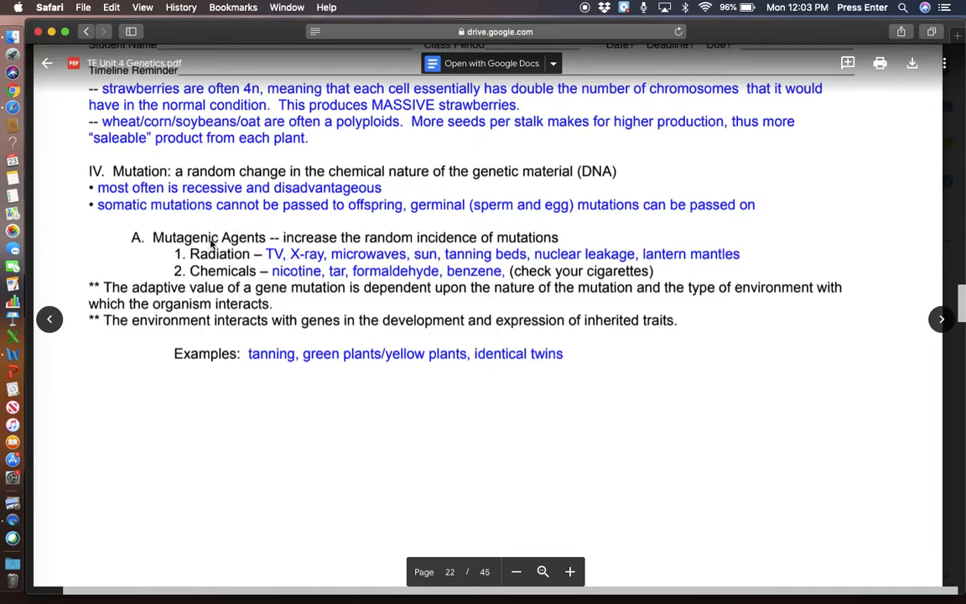
{"action": "double_click", "coordinate": [184, 238]}
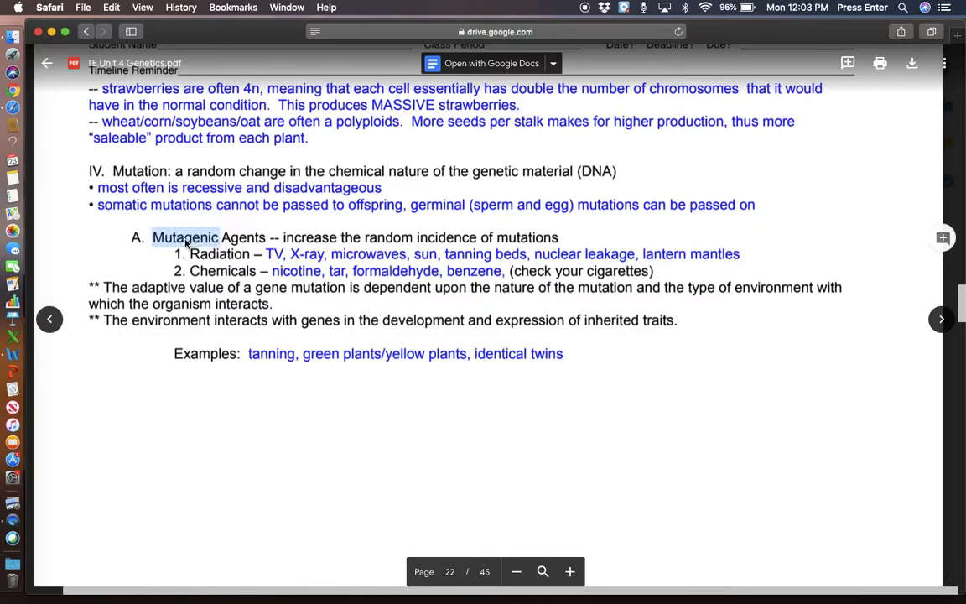
{"action": "mouse_move", "coordinate": [593, 363]}
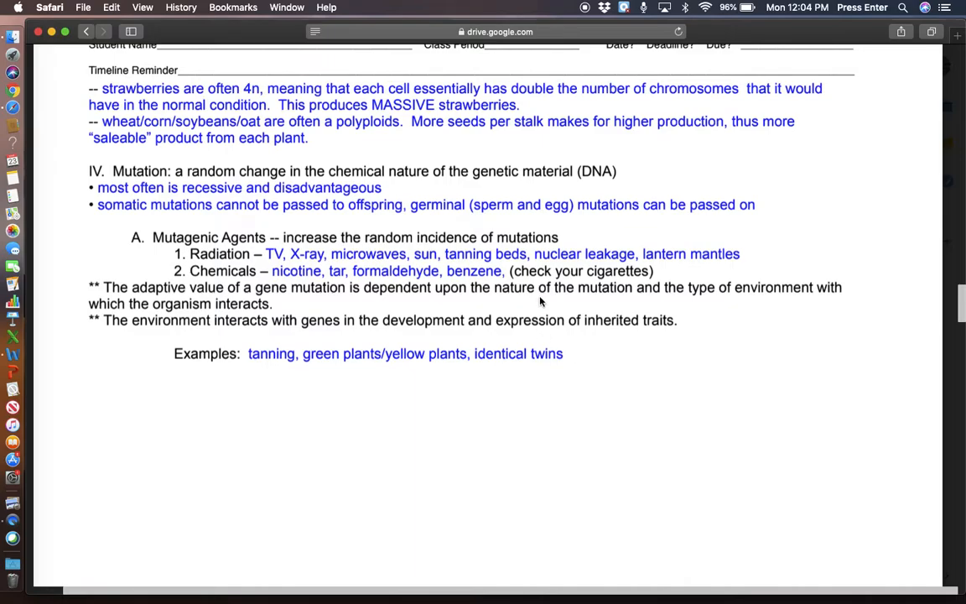
{"action": "mouse_move", "coordinate": [401, 396]}
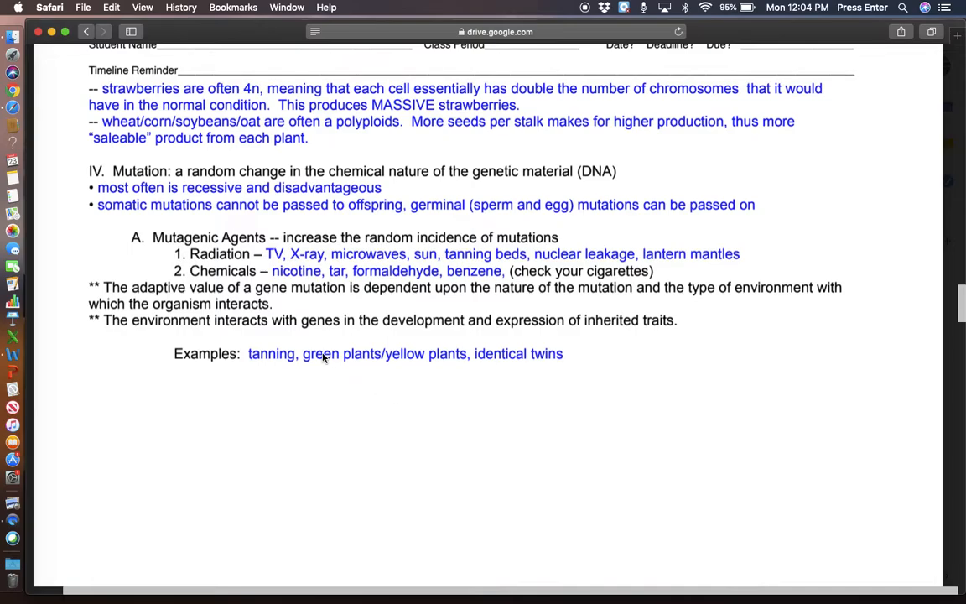
{"action": "mouse_move", "coordinate": [430, 366]}
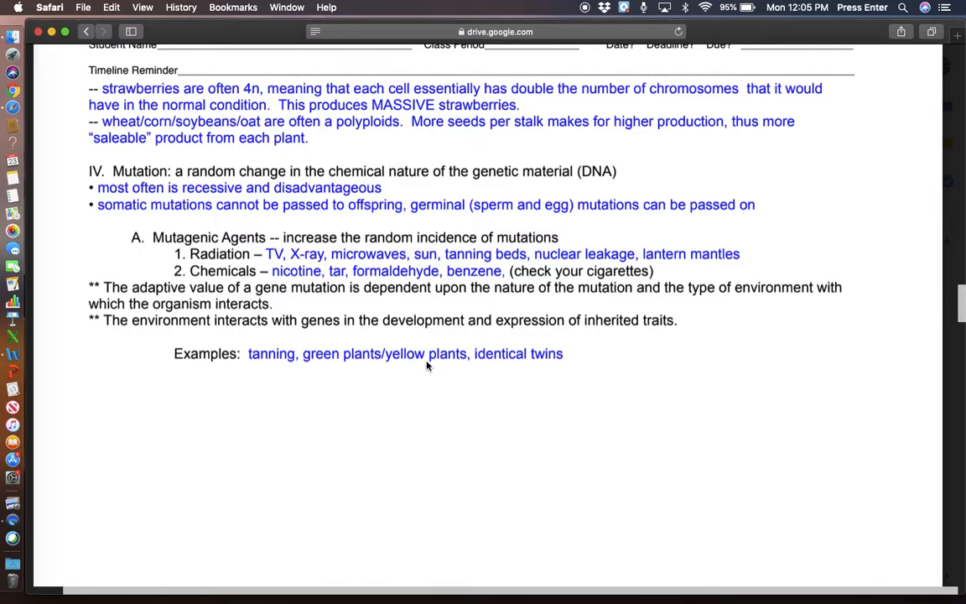
{"action": "mouse_move", "coordinate": [268, 368]}
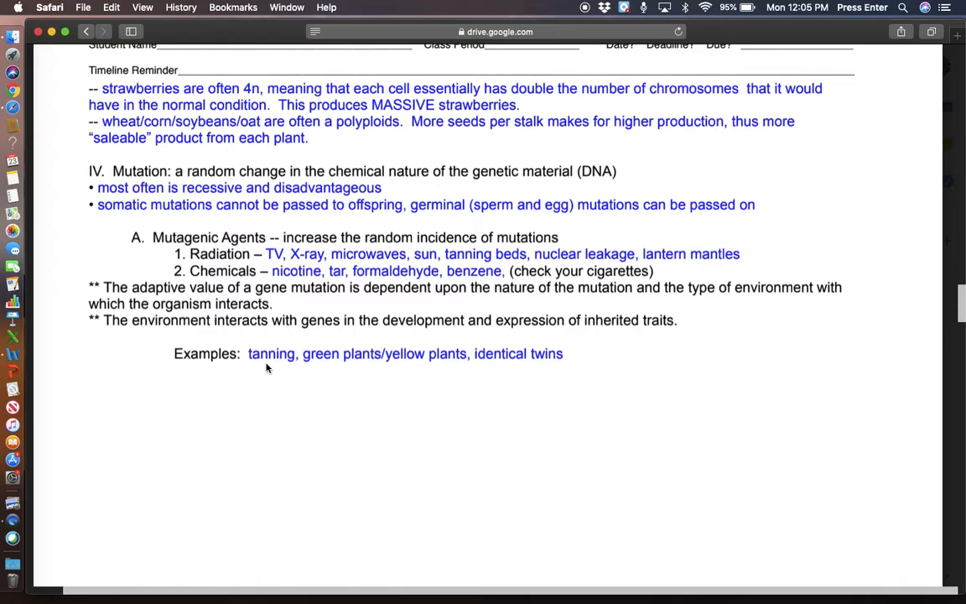
{"action": "mouse_move", "coordinate": [483, 373]}
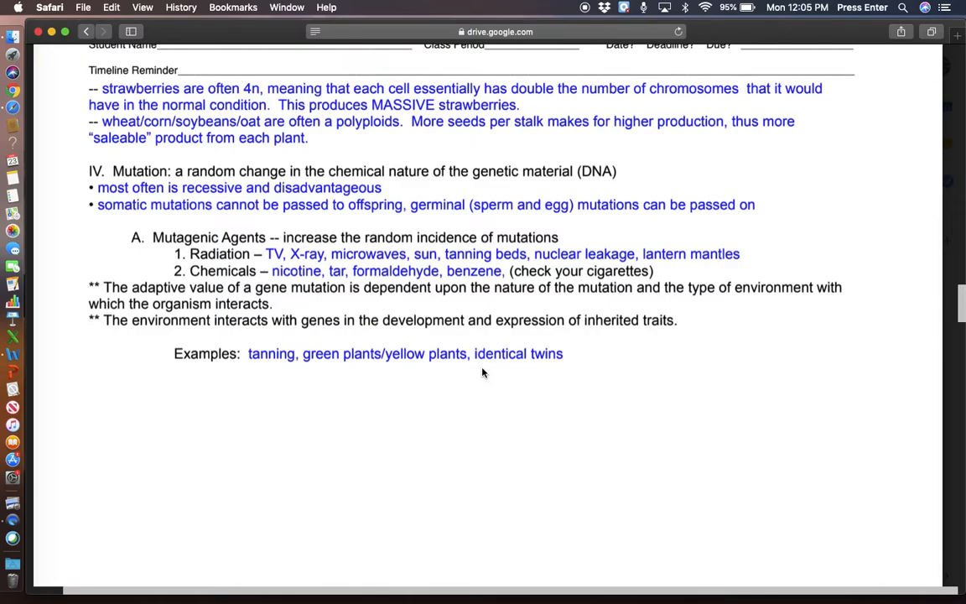
{"action": "scroll", "scroll_direction": "down", "scroll_amount": 3}
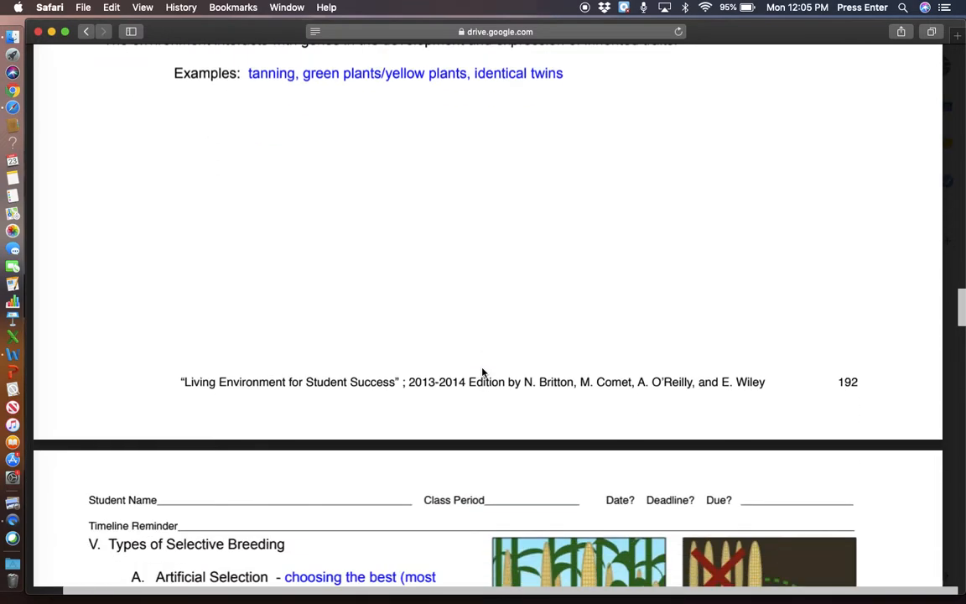
{"action": "scroll", "scroll_direction": "down", "scroll_amount": 3}
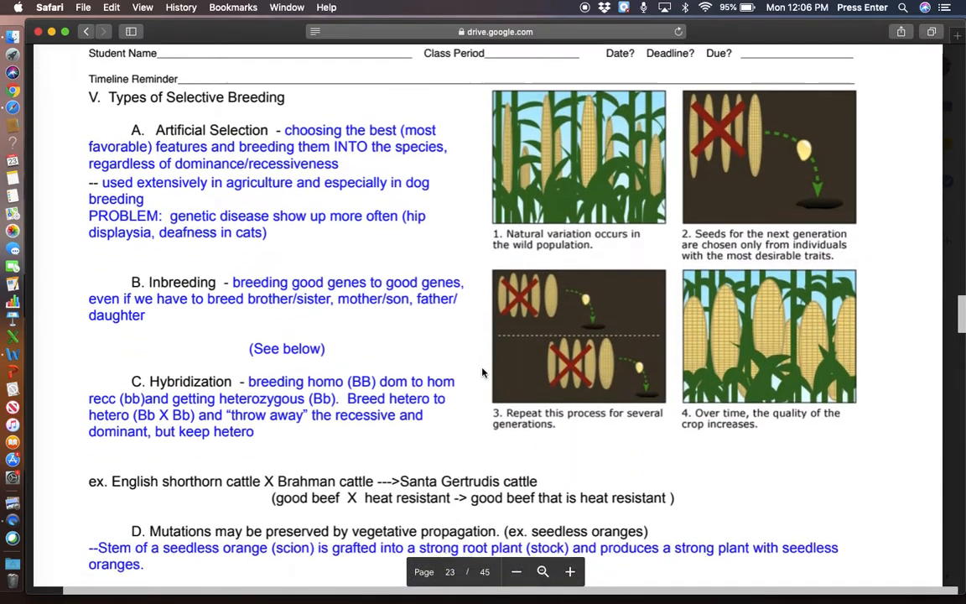
{"action": "scroll", "scroll_direction": "down", "scroll_amount": 3}
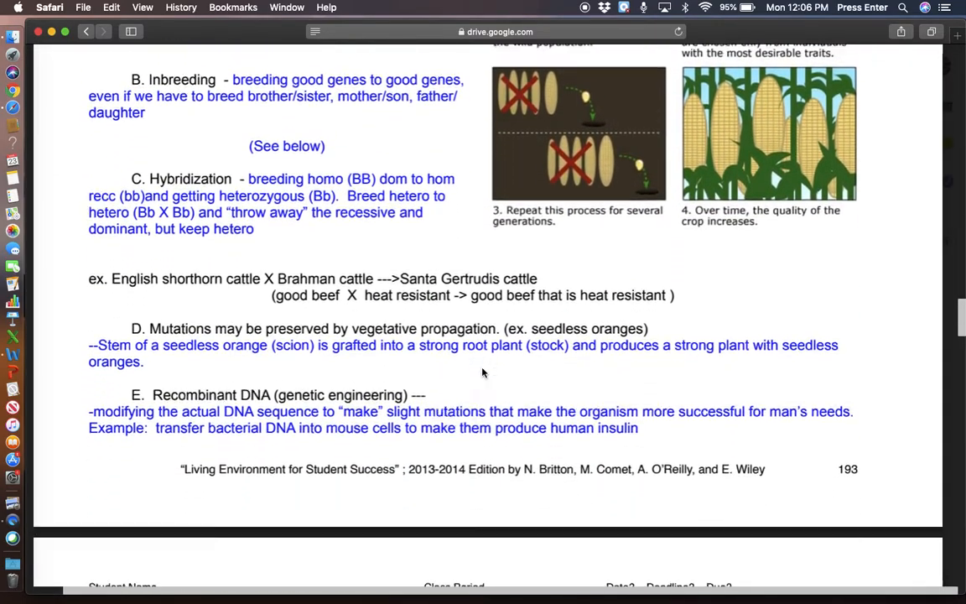
{"action": "scroll", "scroll_direction": "down", "scroll_amount": 3}
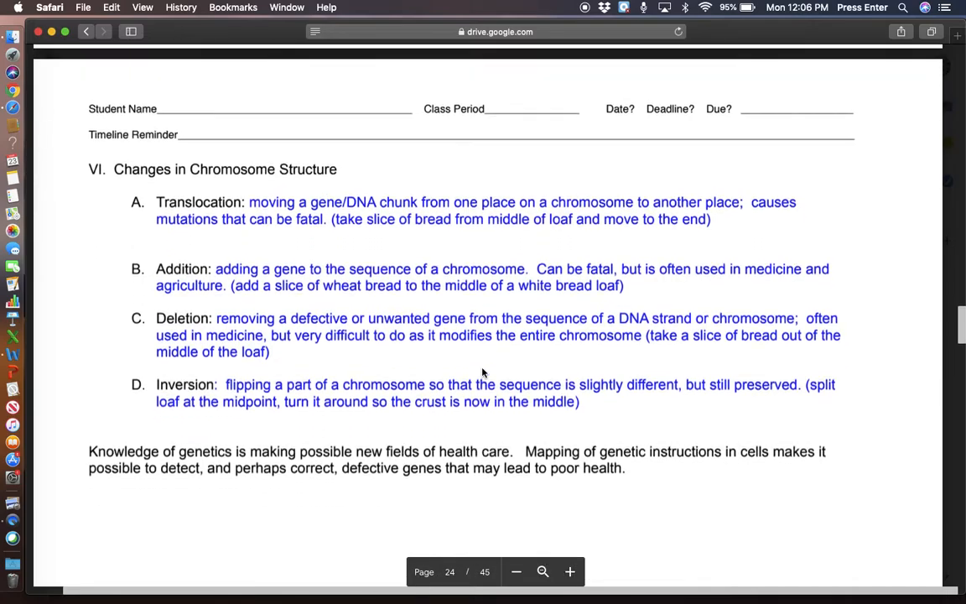
{"action": "scroll", "scroll_direction": "up", "scroll_amount": 3}
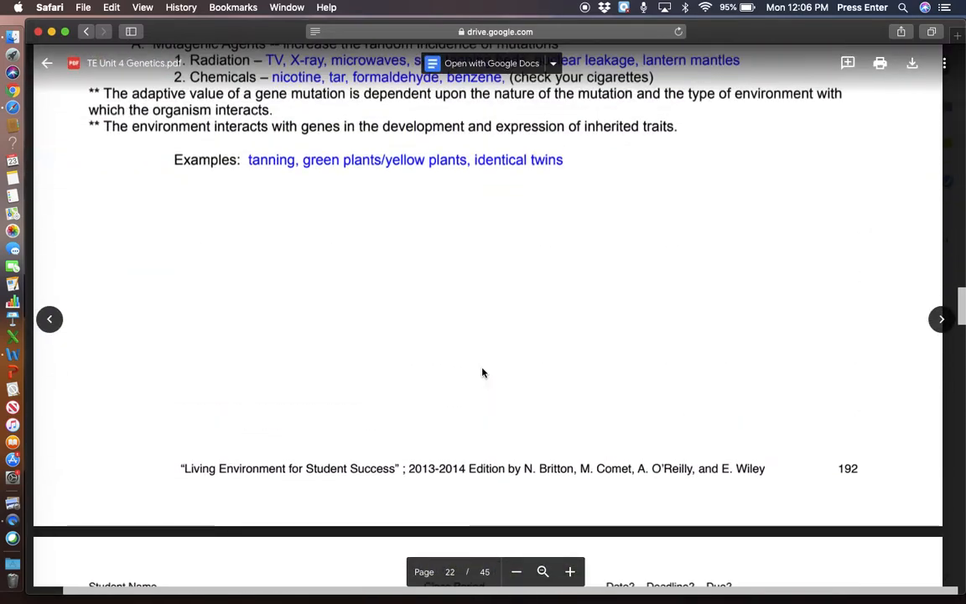
{"action": "scroll", "scroll_direction": "up", "scroll_amount": 3}
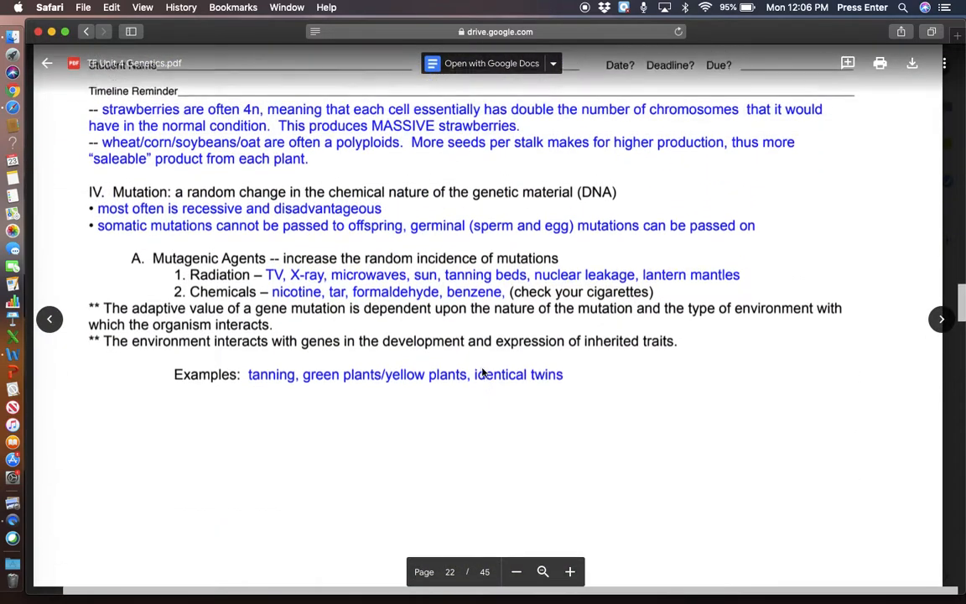
{"action": "scroll", "scroll_direction": "up", "scroll_amount": 3}
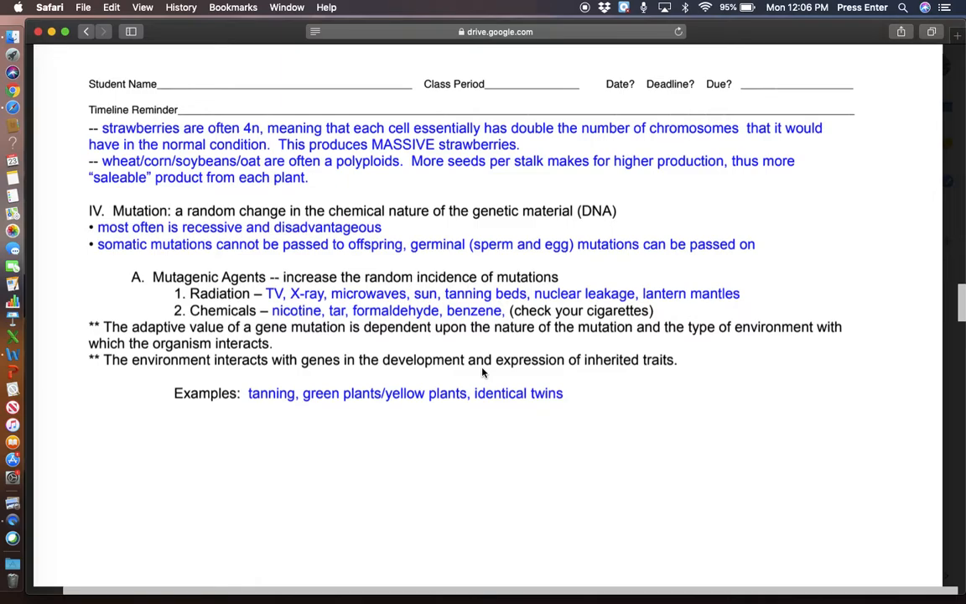
{"action": "mouse_move", "coordinate": [460, 333]}
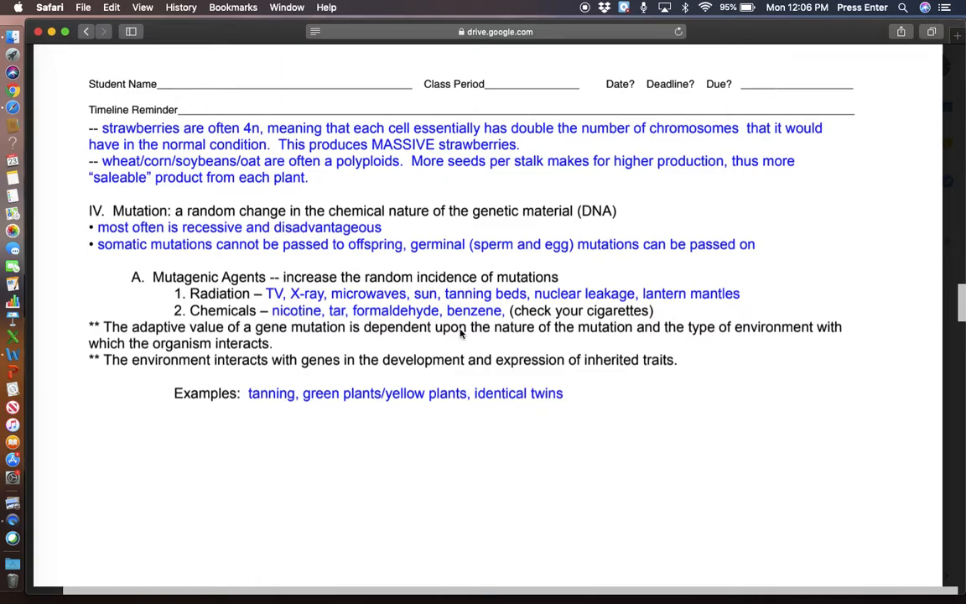